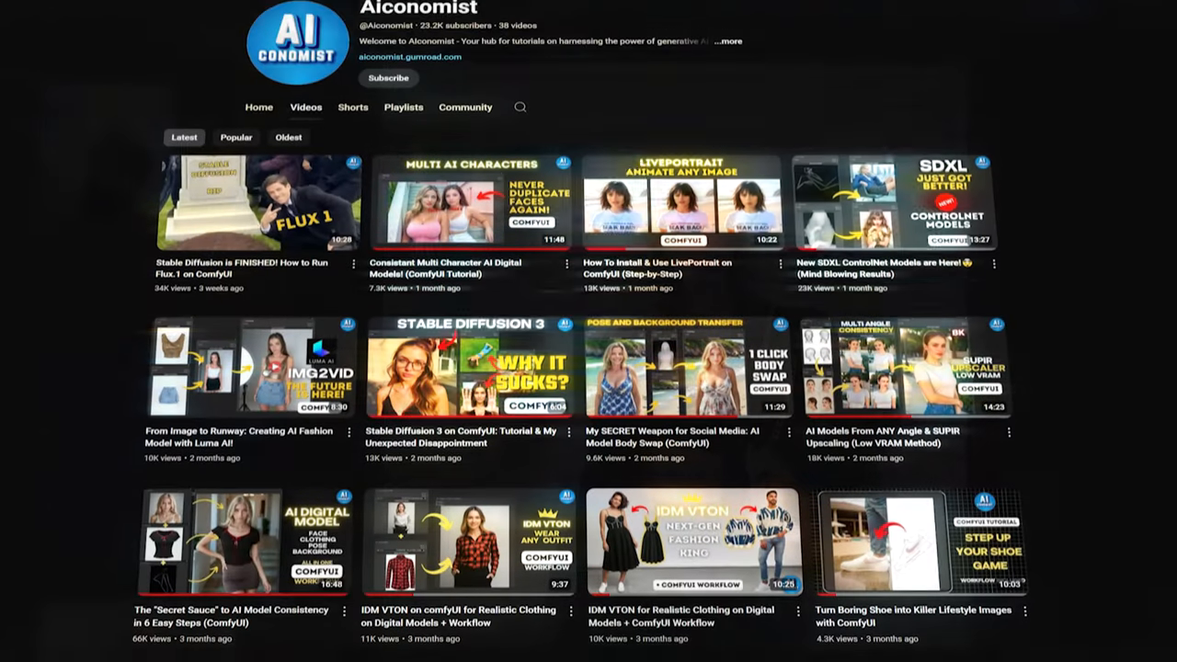
Step: Scroll through the stable-diffusion-3.5-large model card down to its Intended Uses section
{"action": "scroll", "scroll_direction": "down", "scroll_amount": 3}
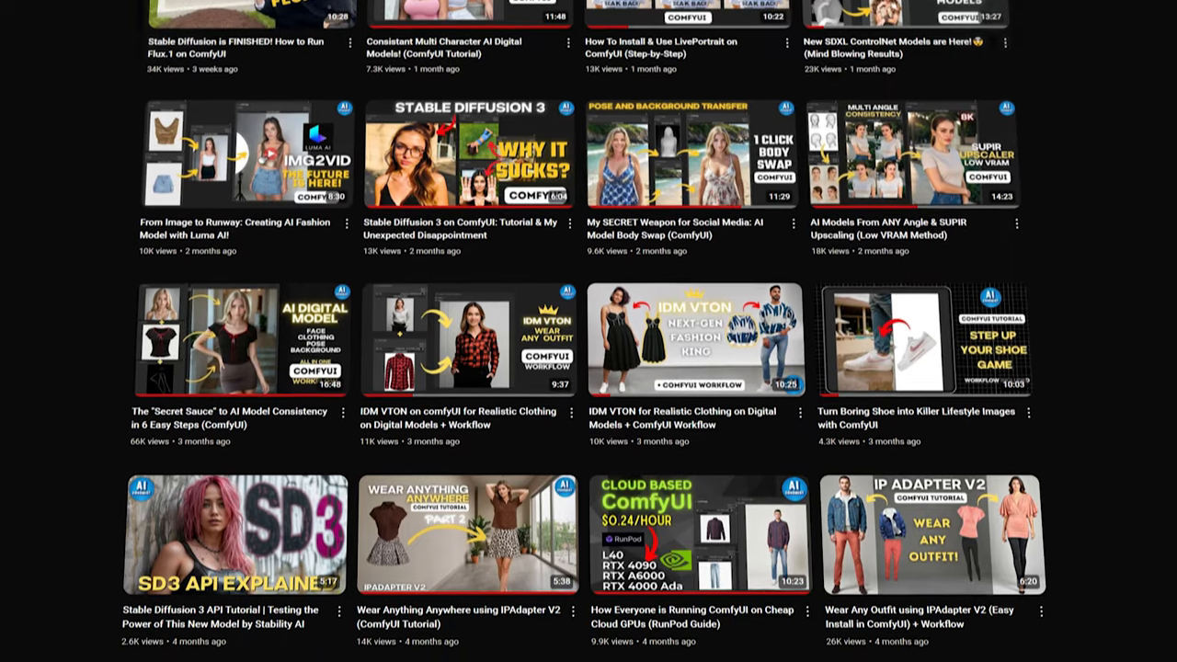
{"action": "scroll", "scroll_direction": "down", "scroll_amount": 3}
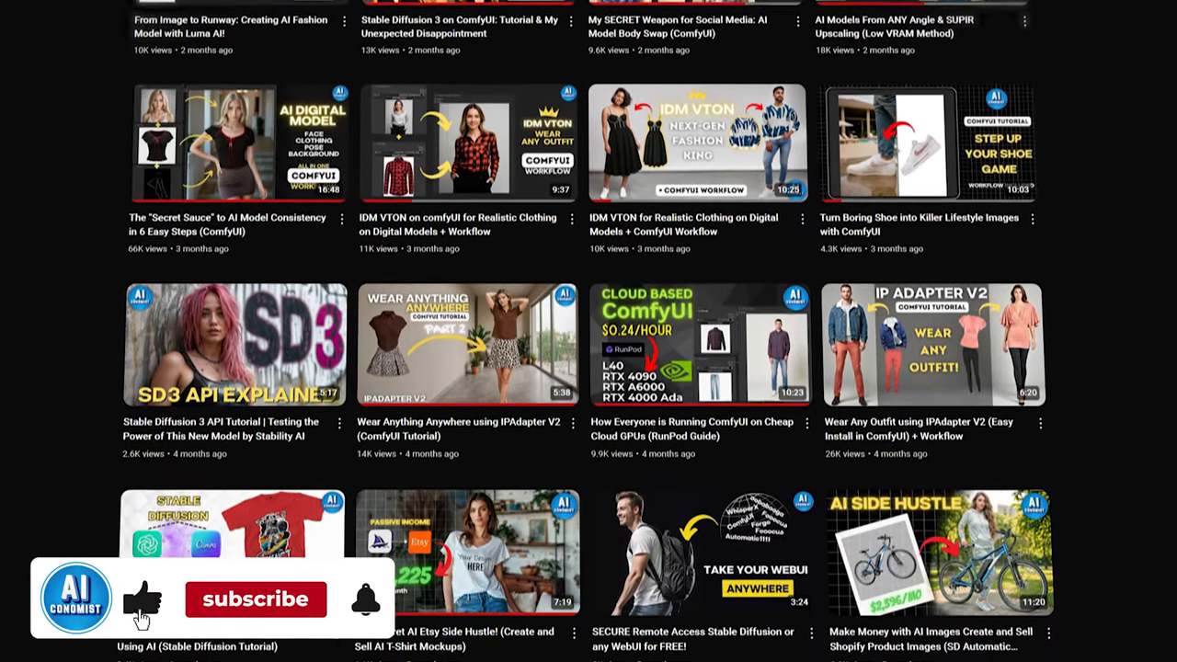
{"action": "left_click", "coordinate": [255, 600]}
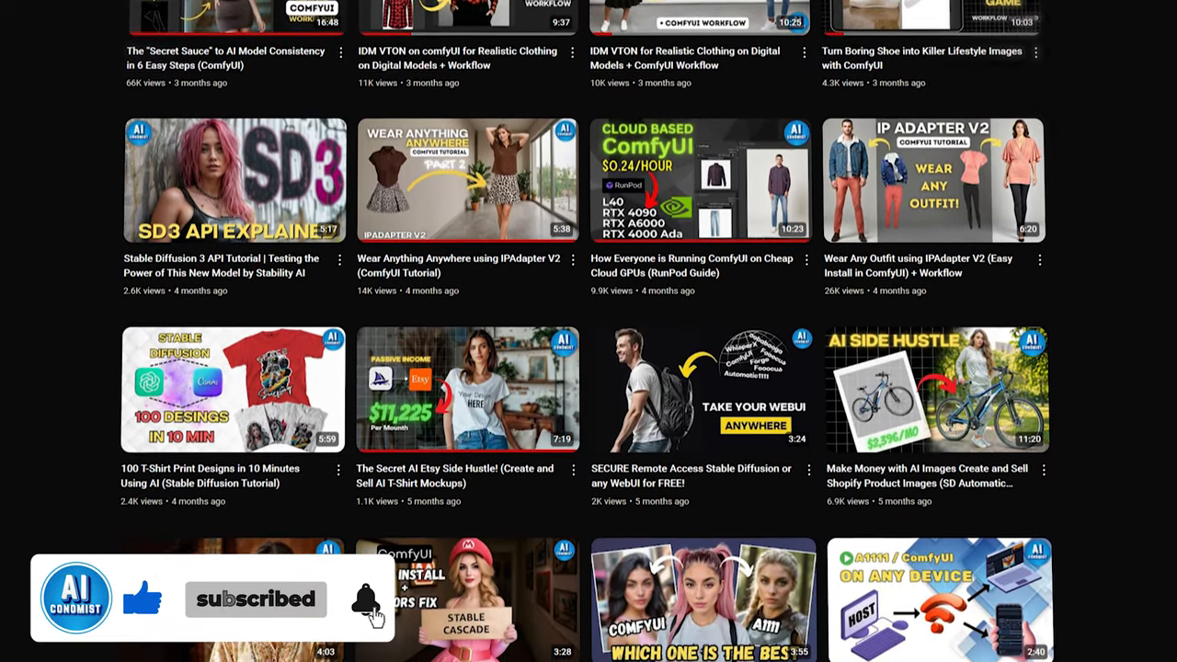
{"action": "scroll", "scroll_direction": "down", "scroll_amount": 3}
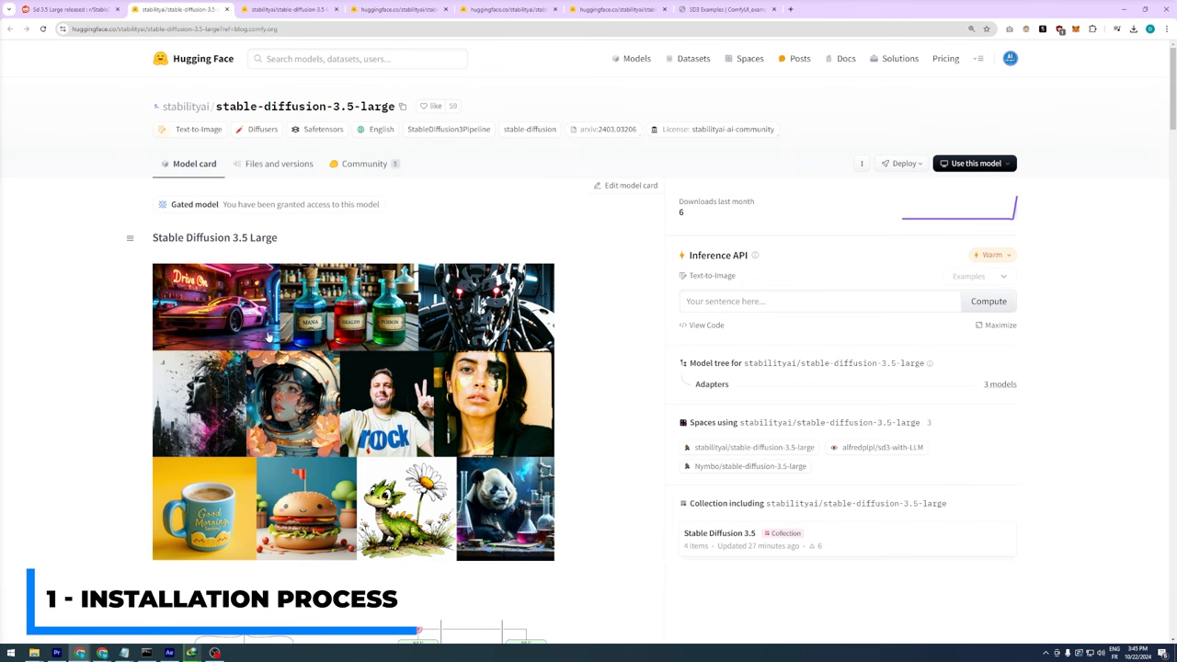
{"action": "scroll", "scroll_direction": "down", "scroll_amount": 3}
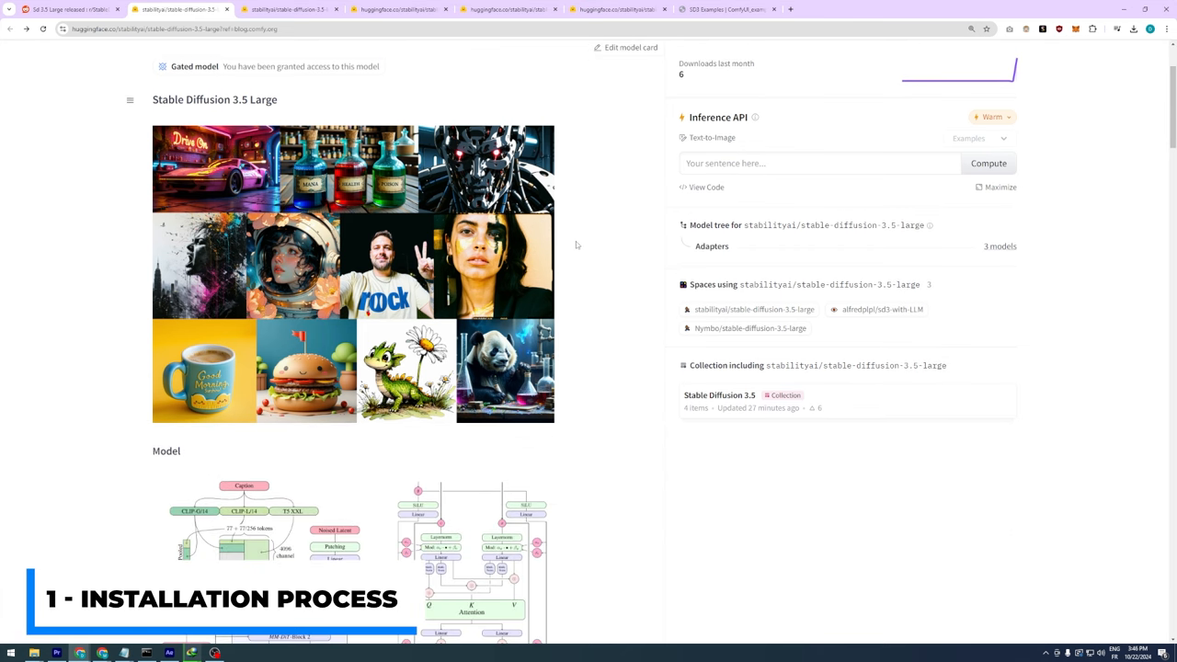
{"action": "scroll", "scroll_direction": "down", "scroll_amount": 3}
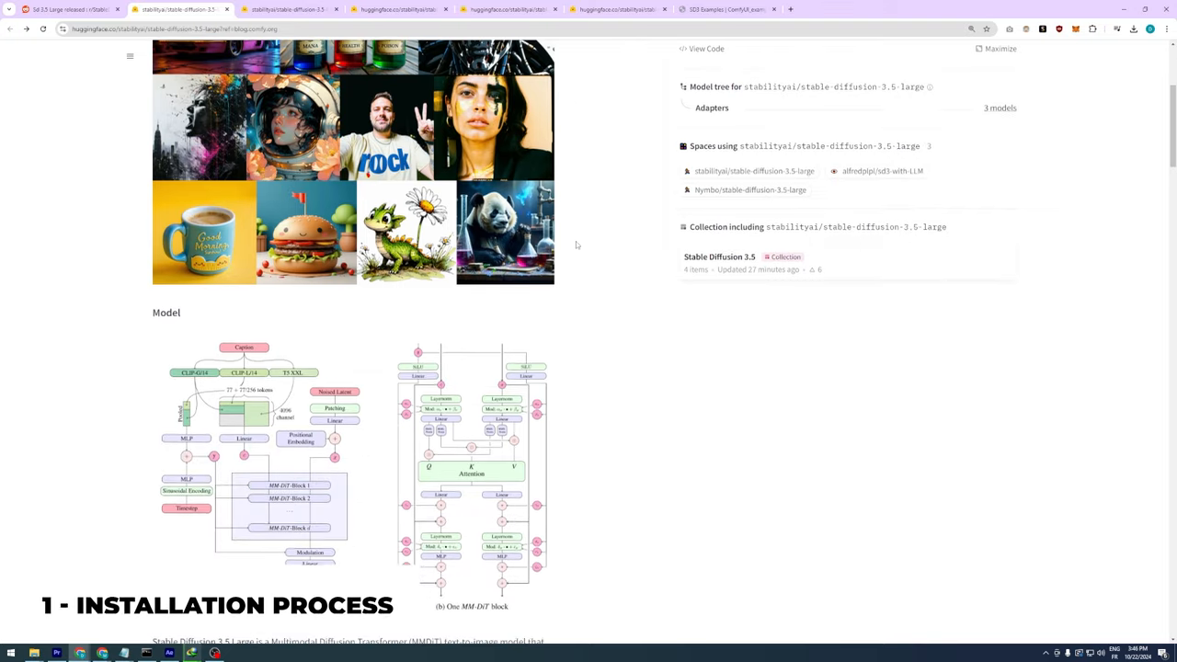
{"action": "scroll", "scroll_direction": "down", "scroll_amount": 3}
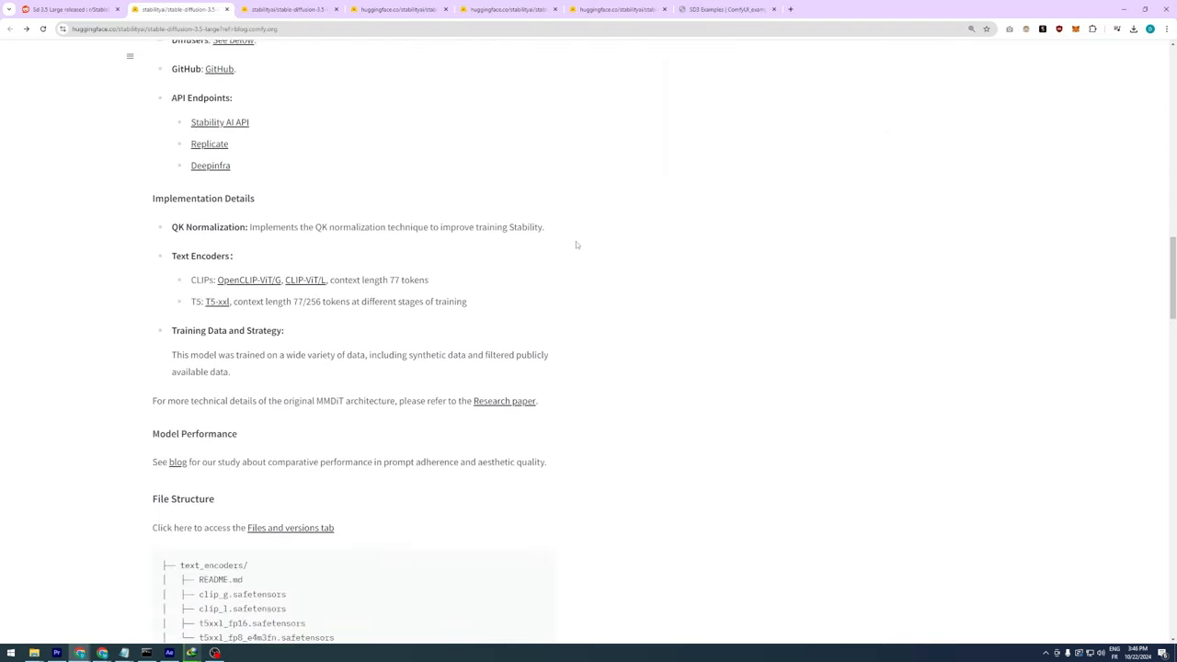
{"action": "scroll", "scroll_direction": "down", "scroll_amount": 3}
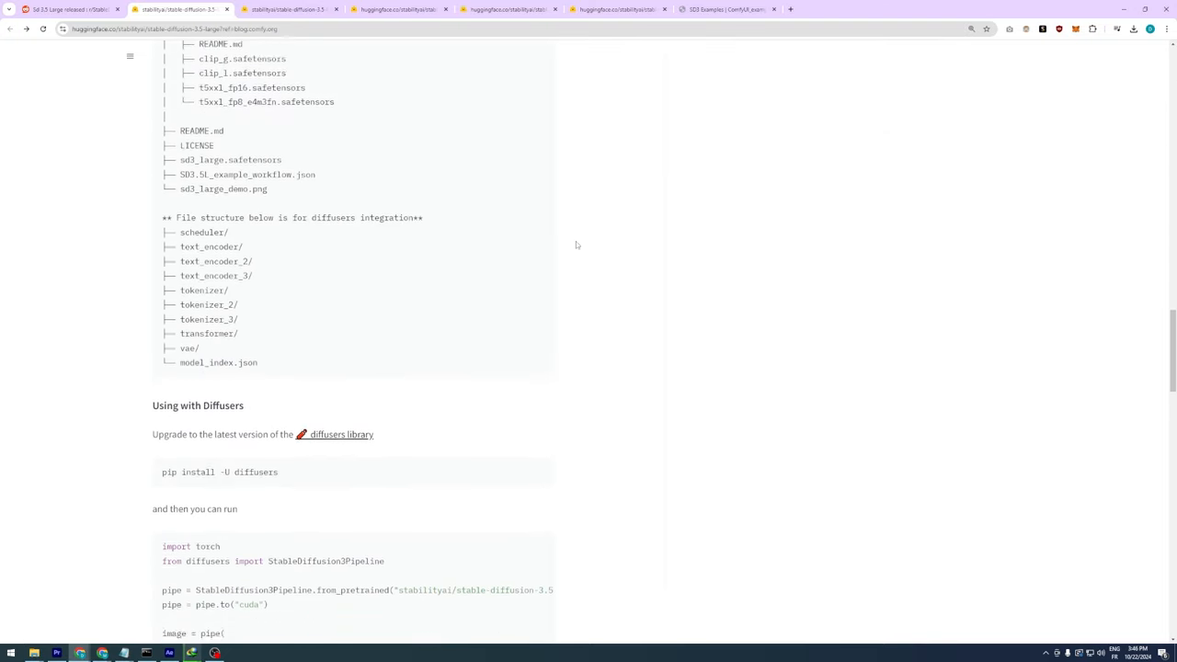
{"action": "scroll", "scroll_direction": "down", "scroll_amount": 3}
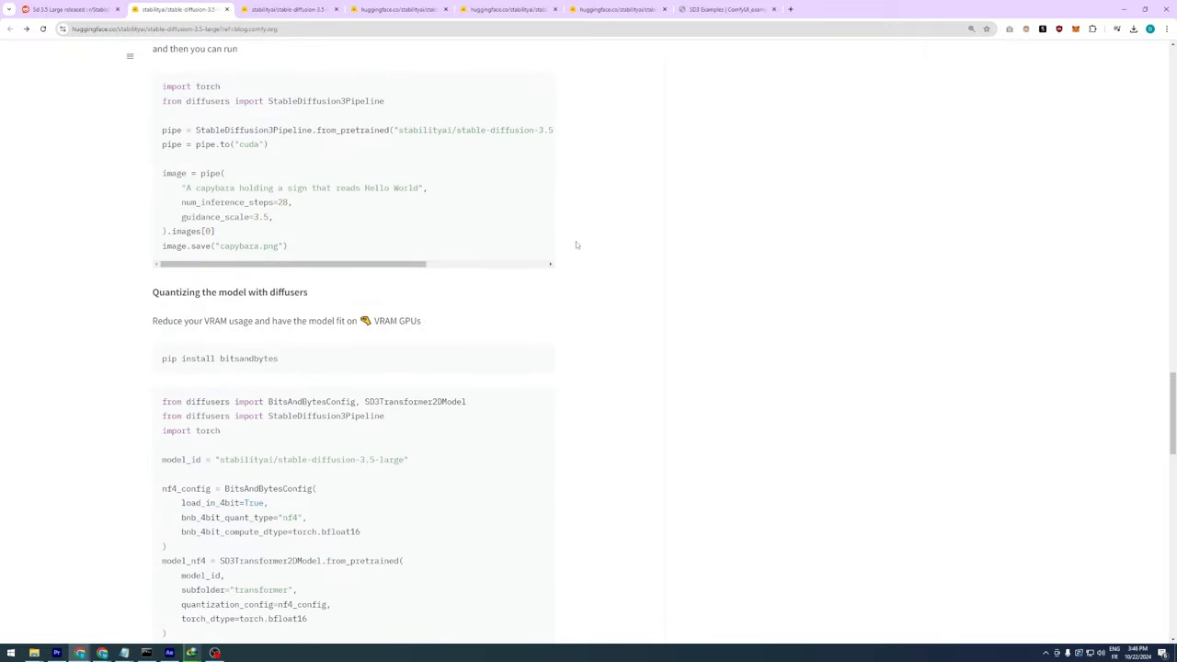
{"action": "scroll", "scroll_direction": "down", "scroll_amount": 3}
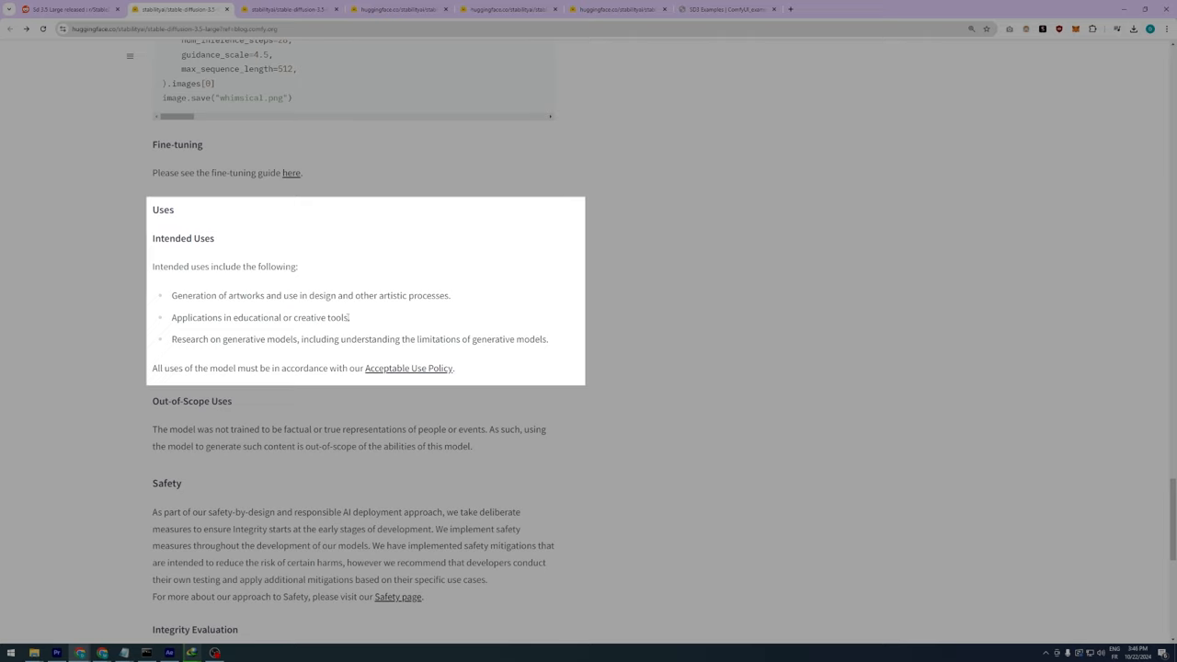
{"action": "mouse_move", "coordinate": [377, 328]}
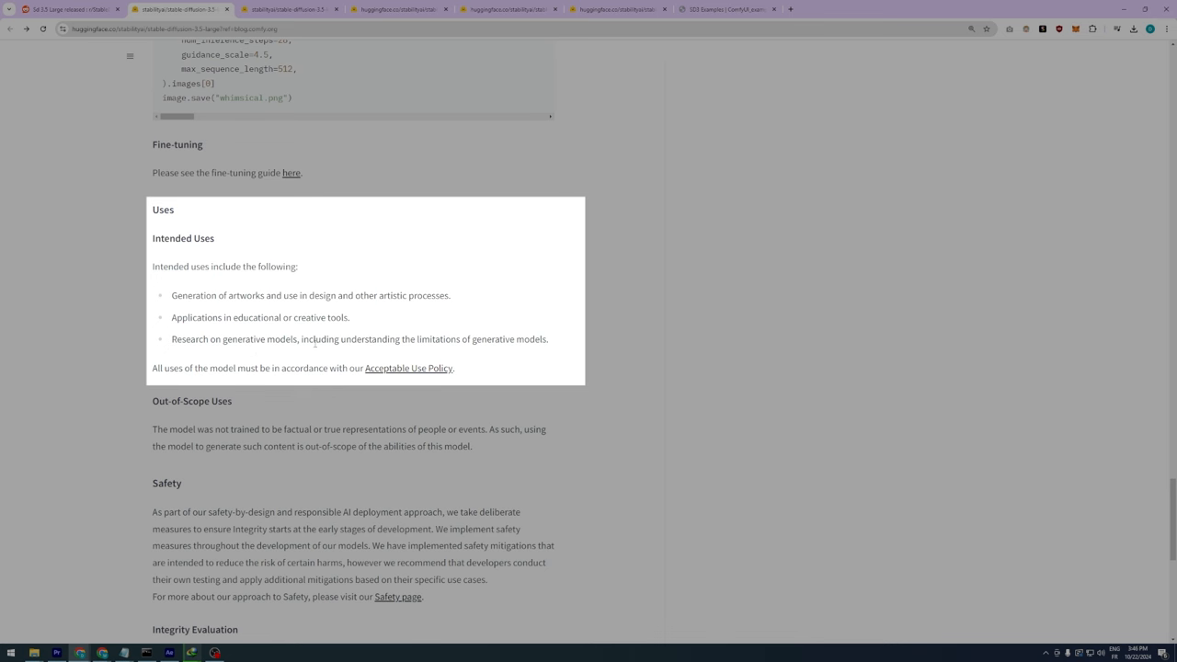
{"action": "mouse_move", "coordinate": [496, 378]}
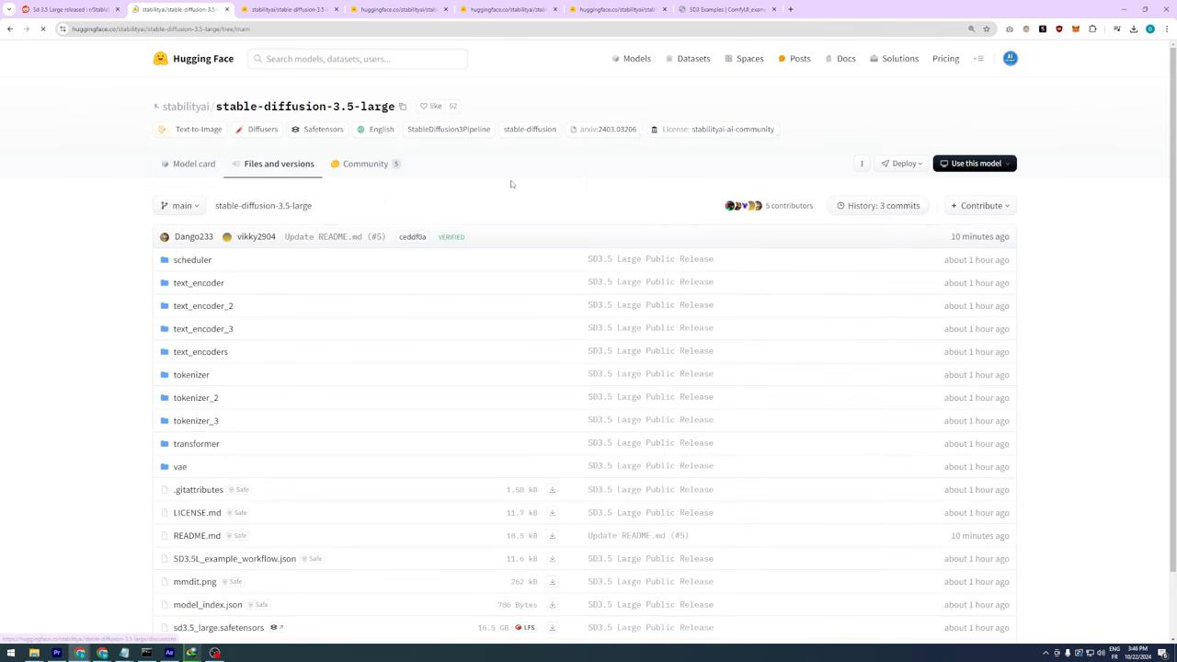
Step: Download sd3.5_large.safetensors into the ComfyUI models folder, then move to the Large Turbo page
{"action": "scroll", "scroll_direction": "down", "scroll_amount": 3}
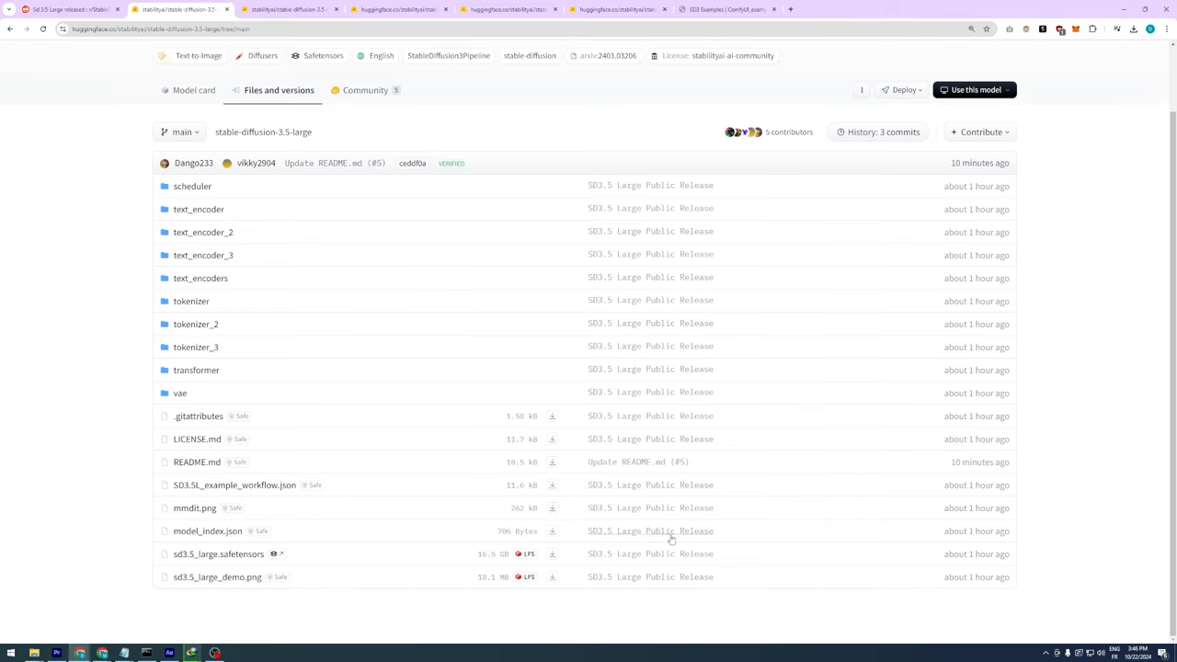
{"action": "mouse_move", "coordinate": [552, 553]}
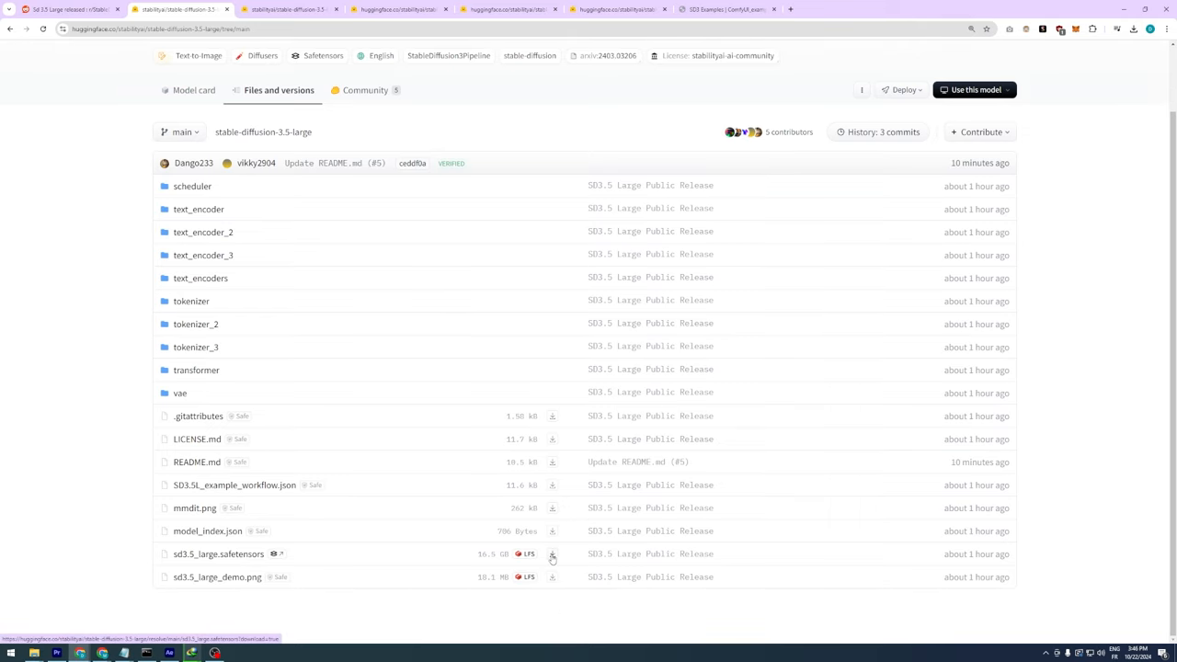
{"action": "left_click", "coordinate": [552, 555]}
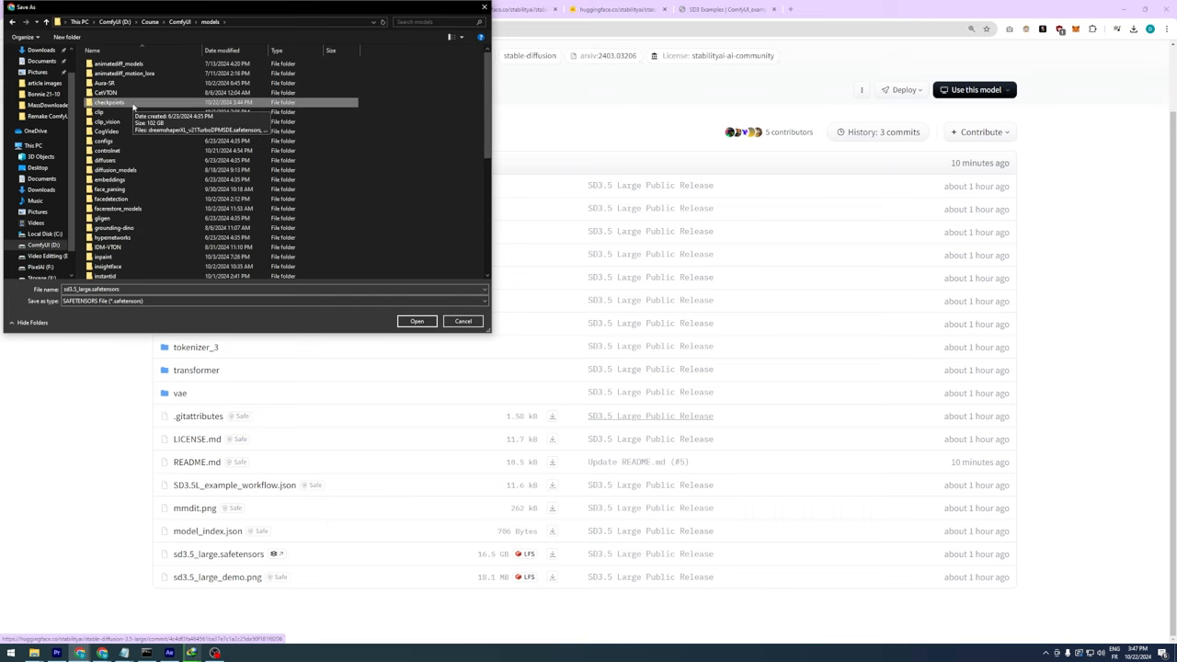
{"action": "left_click", "coordinate": [464, 320]}
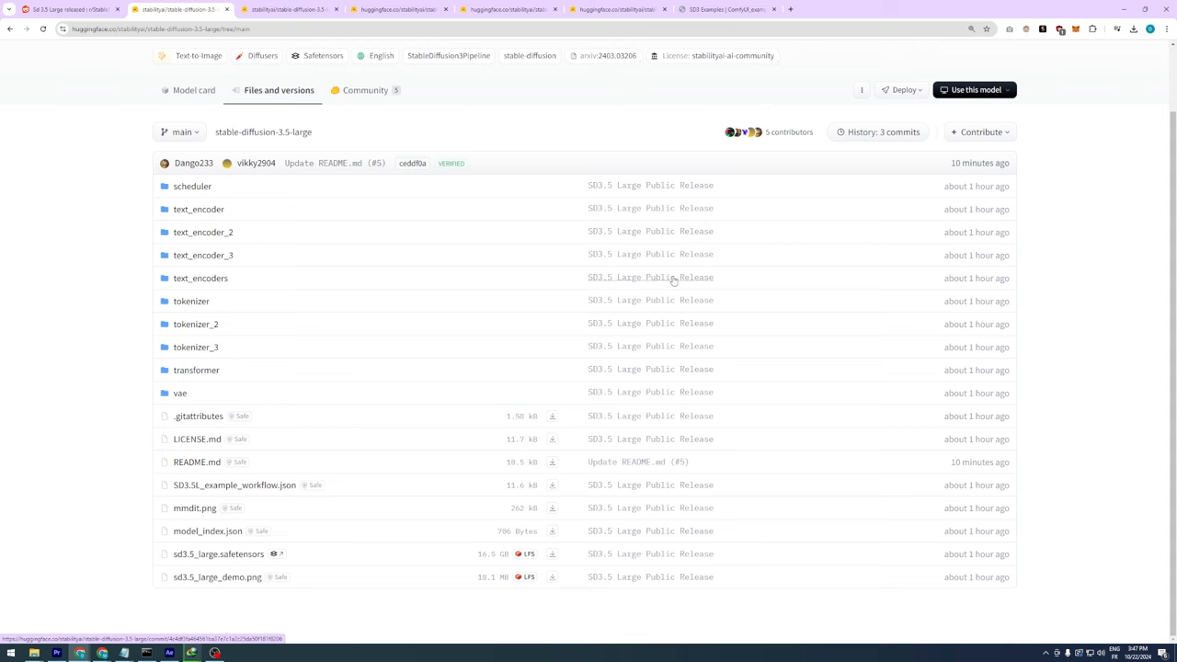
{"action": "left_click", "coordinate": [285, 8]}
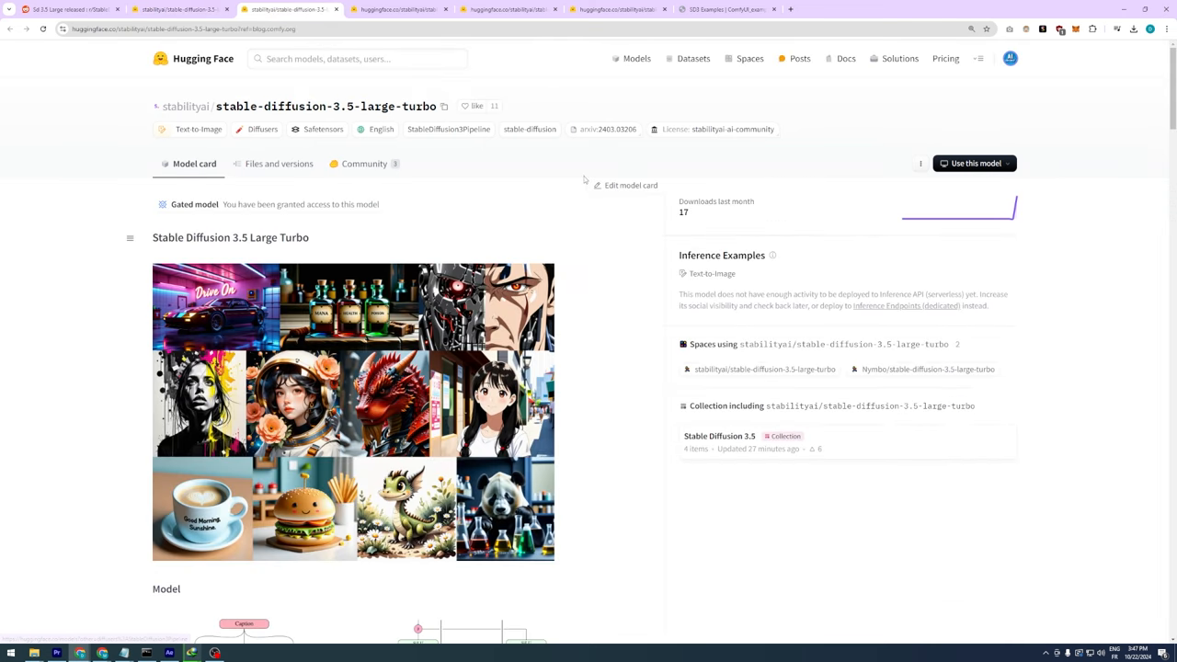
Step: Start saving sd3.5_large_turbo.safetensors from Files and versions into the ComfyUI models folder
{"action": "scroll", "scroll_direction": "down", "scroll_amount": 3}
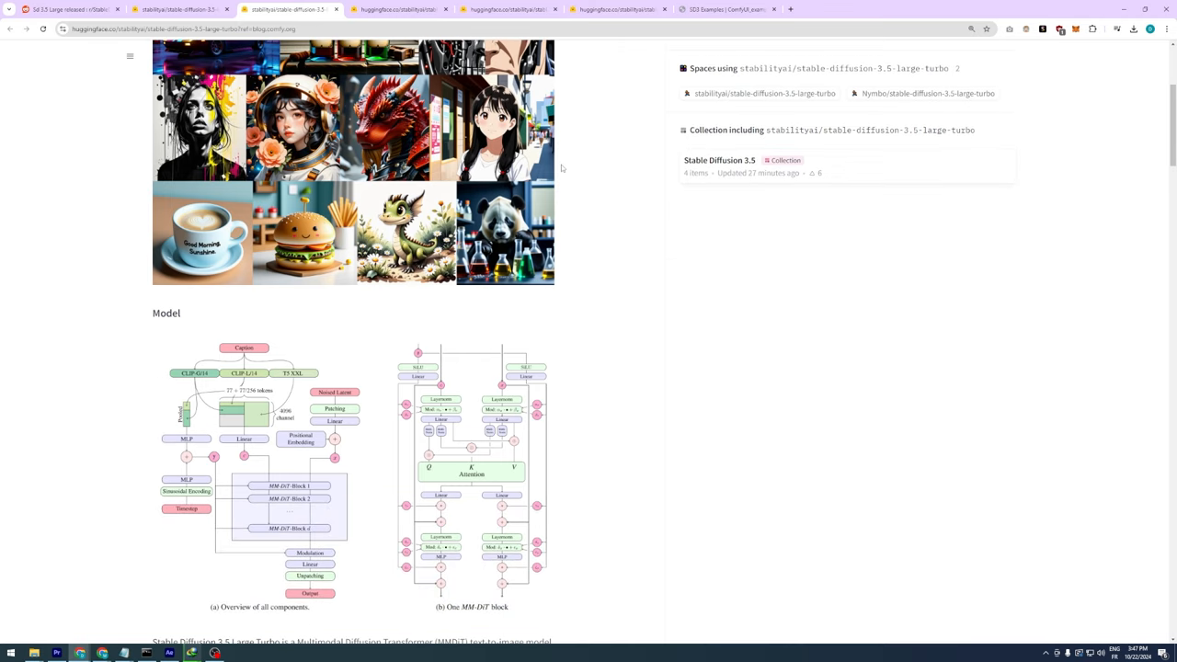
{"action": "scroll", "scroll_direction": "up", "scroll_amount": 3}
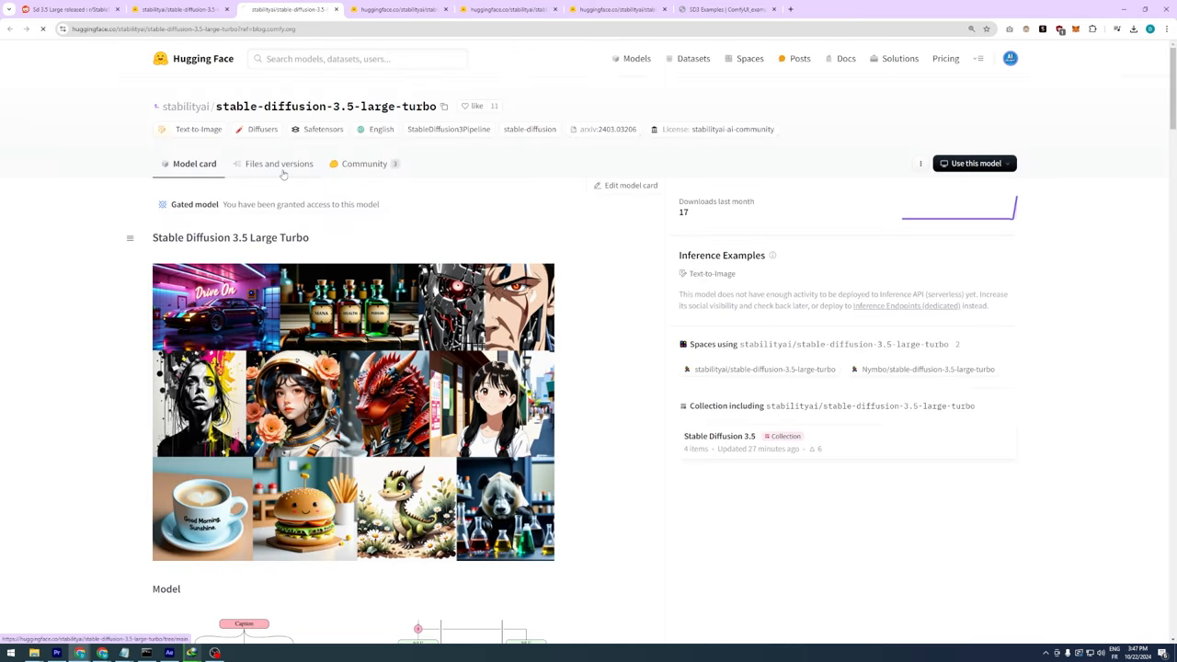
{"action": "left_click", "coordinate": [280, 163]}
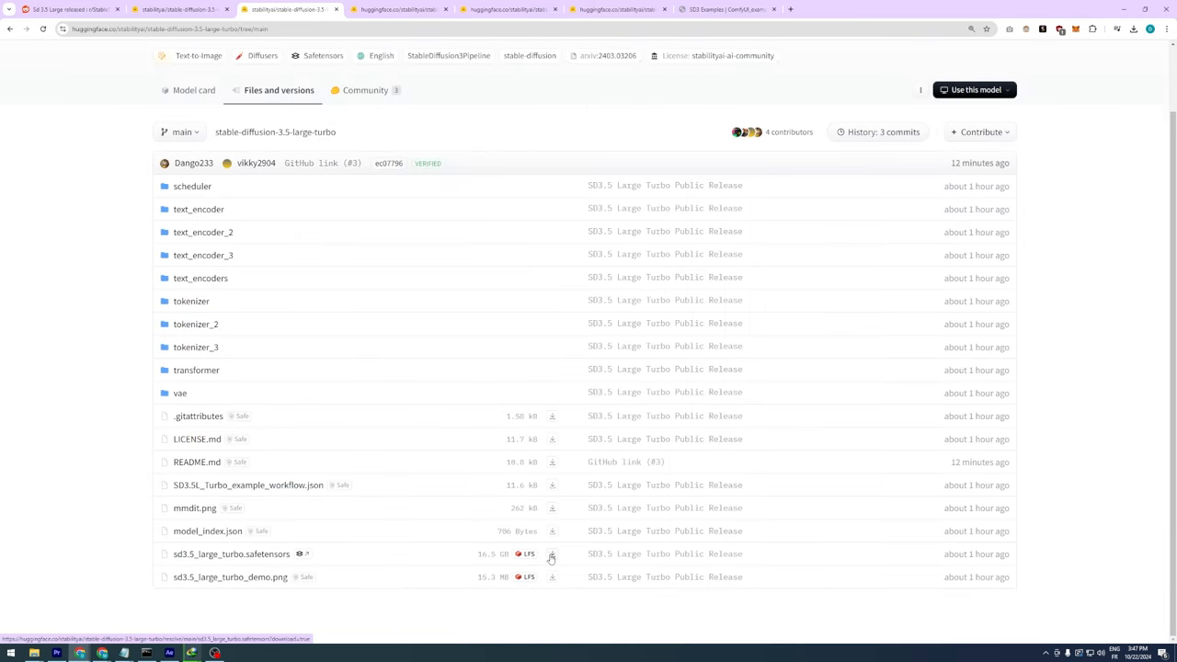
{"action": "left_click", "coordinate": [552, 555]}
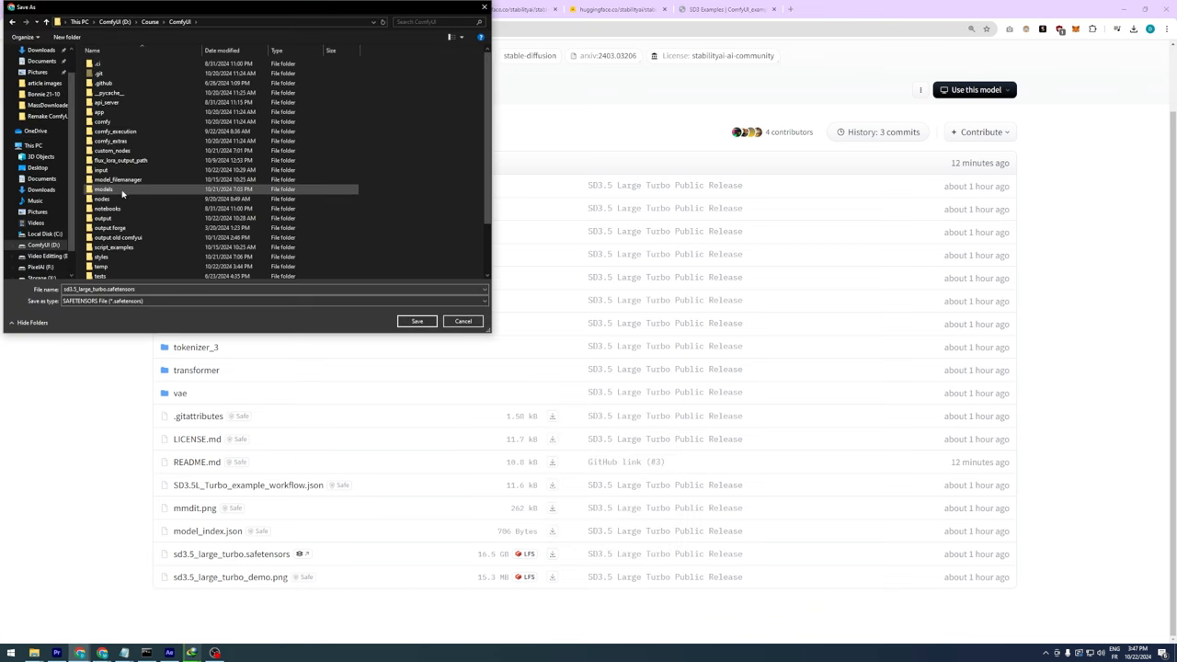
{"action": "double_click", "coordinate": [99, 193]}
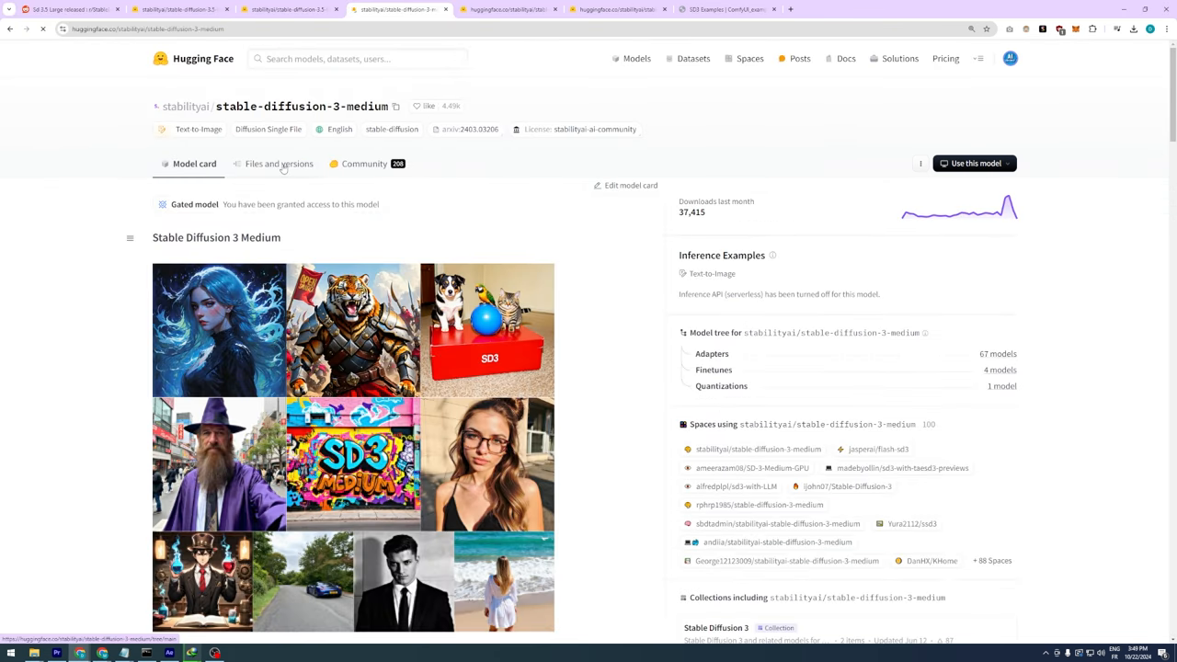
Step: Download clip_g.safetensors from the SD3 Medium text_encoders folder into ComfyUI/models/clip
{"action": "left_click", "coordinate": [280, 162]}
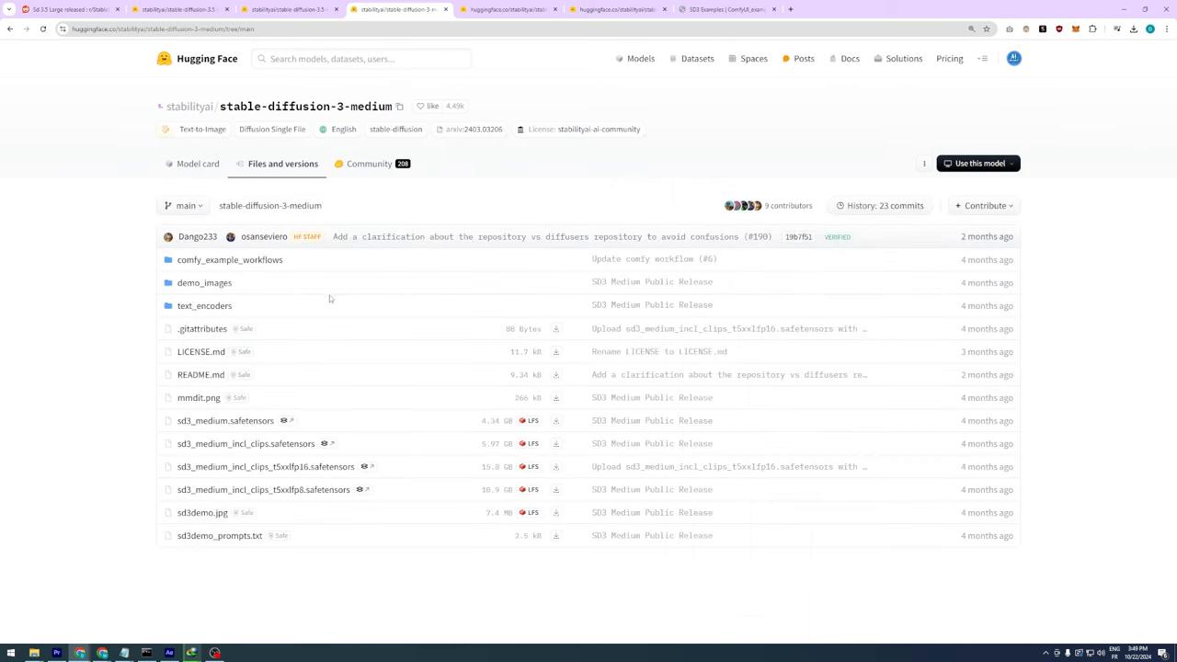
{"action": "left_click", "coordinate": [206, 305]}
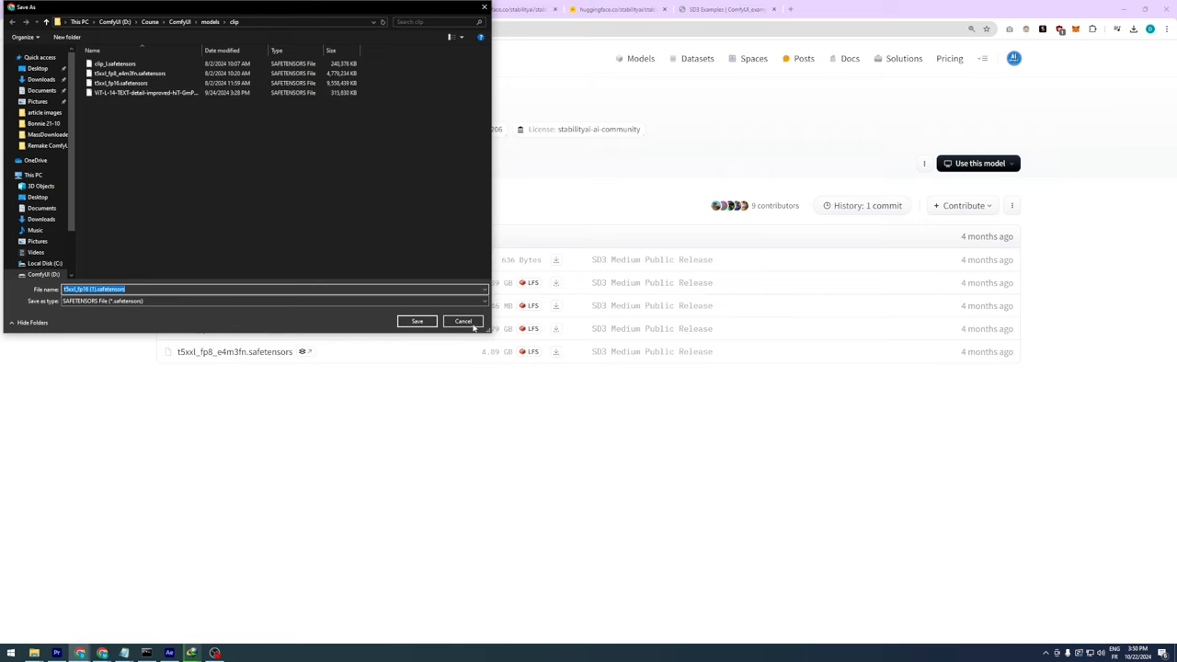
{"action": "left_click", "coordinate": [463, 320]}
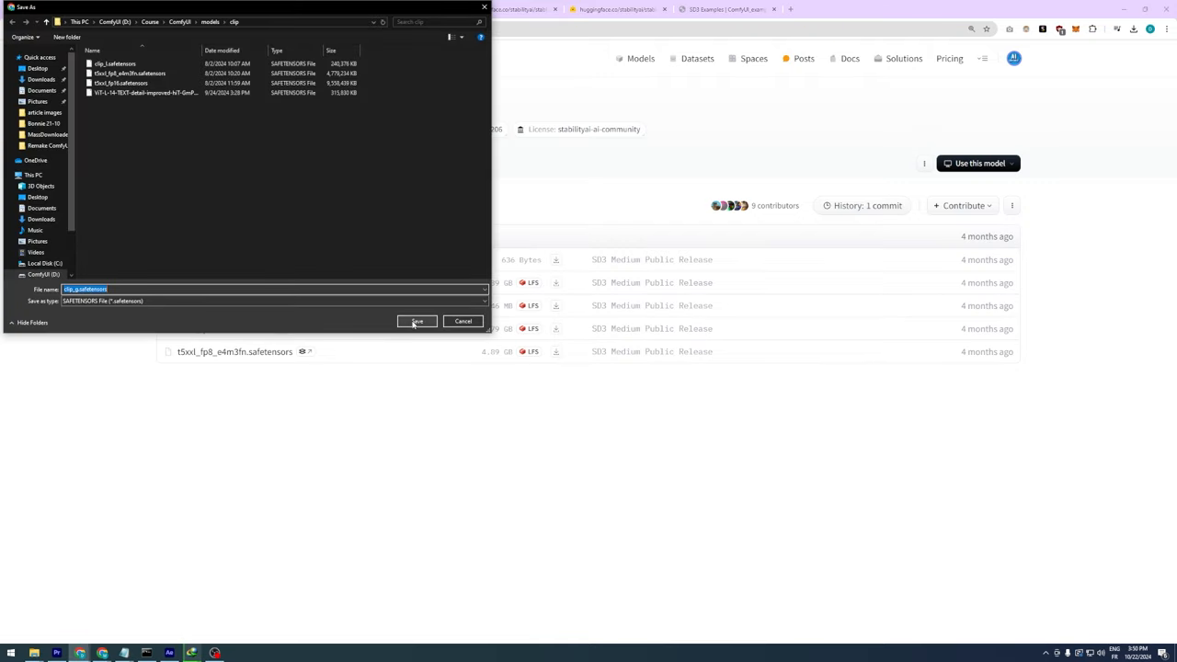
{"action": "left_click", "coordinate": [416, 320]}
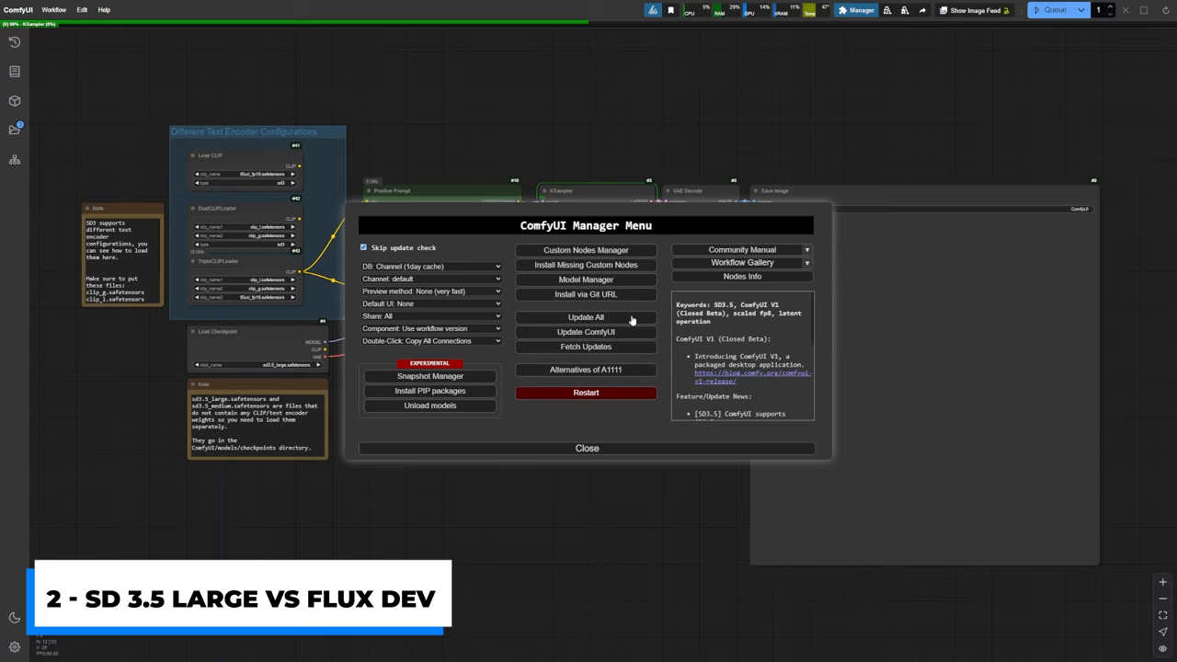
Step: Restart ComfyUI from the Manager menu to reload the new models
{"action": "left_click", "coordinate": [585, 333]}
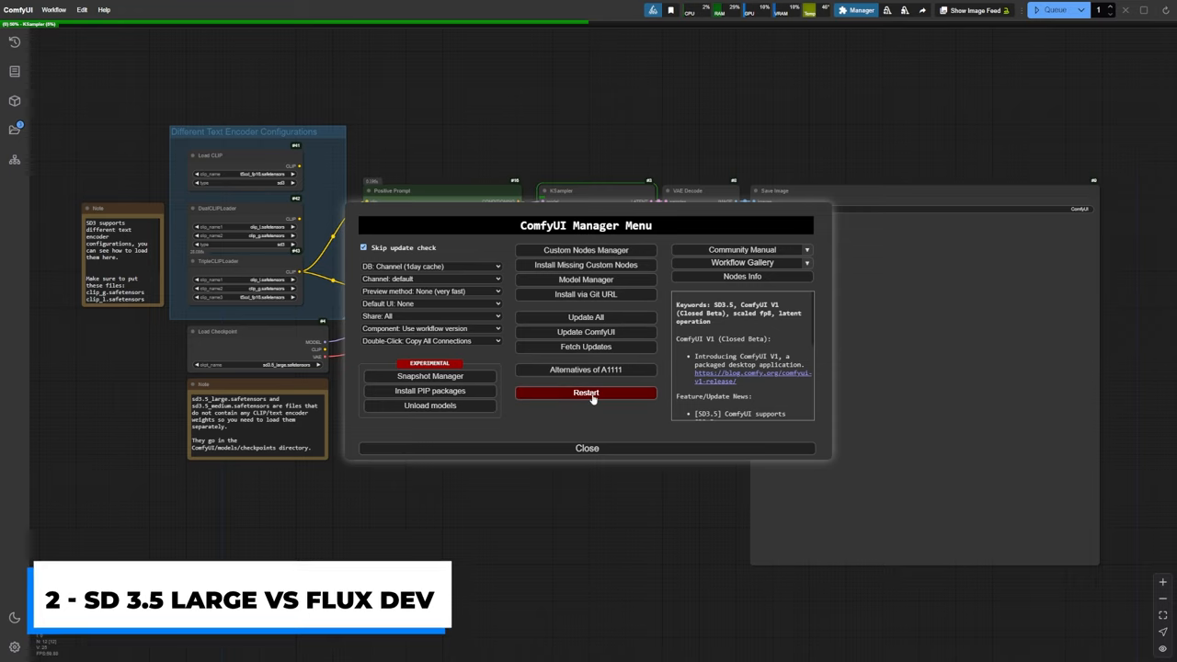
{"action": "left_click", "coordinate": [587, 393]}
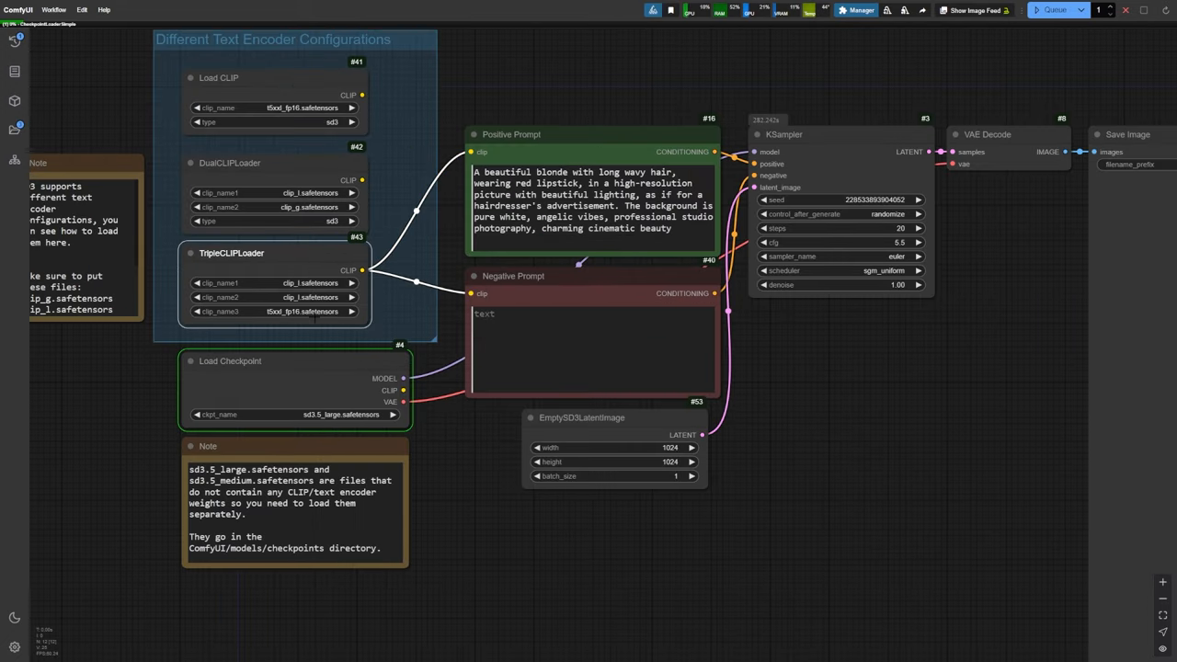
Step: Load the SD 3.5 versus Flux comparison workflow with the Image Comparer node
{"action": "left_click", "coordinate": [276, 311]}
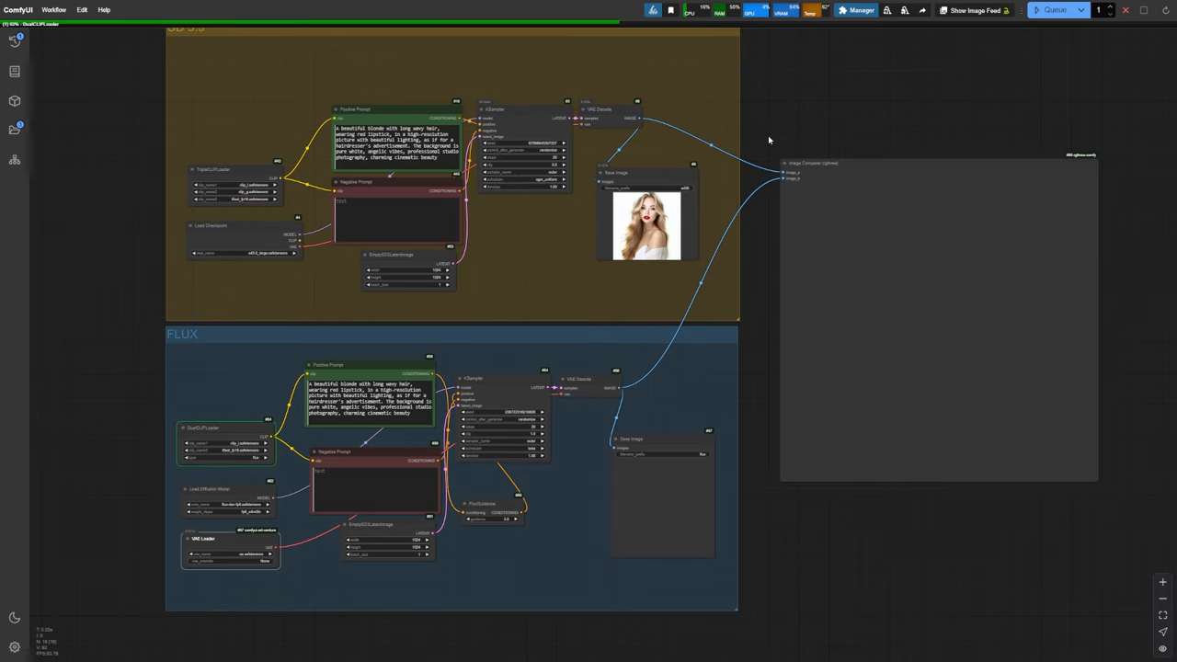
Step: Queue the blonde portrait on both models and sweep the Image Comparer across the results
{"action": "left_click", "coordinate": [1050, 11]}
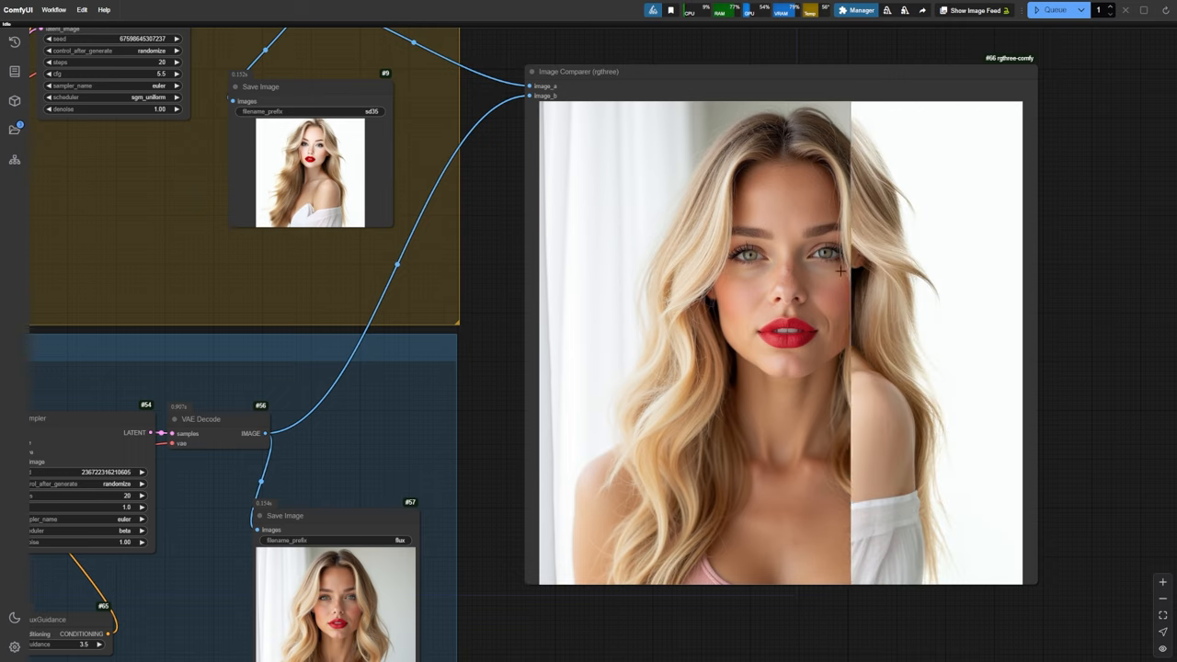
{"action": "left_click_drag", "start_coordinate": [839, 272], "coordinate": [538, 265]}
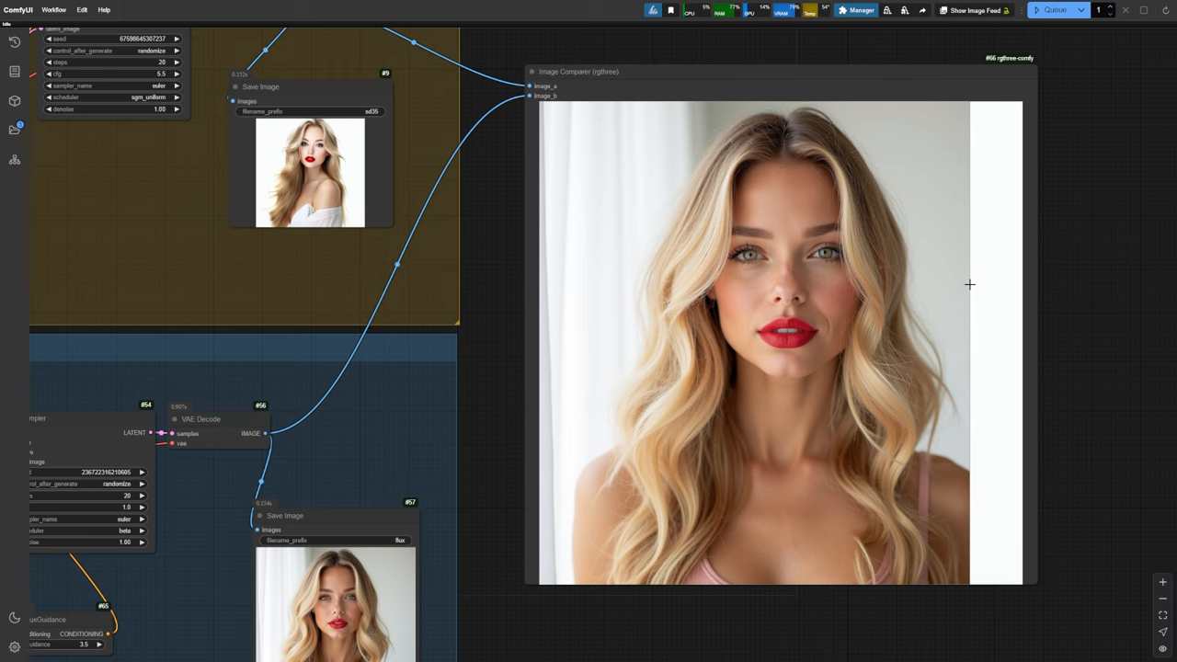
{"action": "left_click_drag", "start_coordinate": [970, 283], "coordinate": [574, 280]}
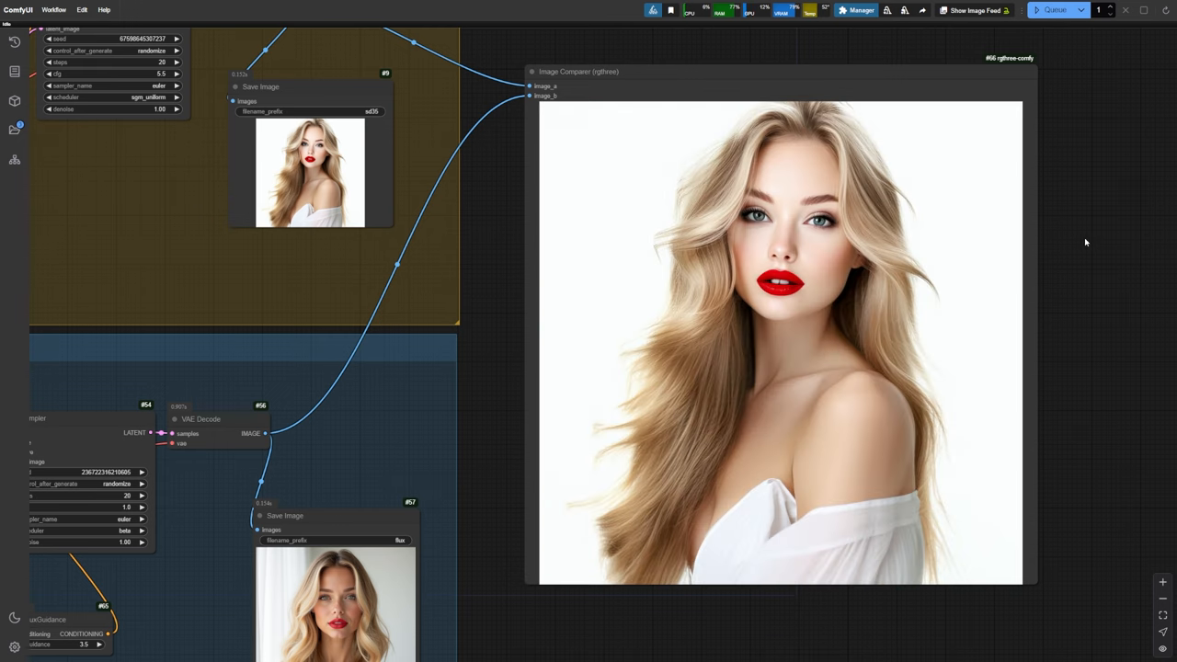
{"action": "scroll", "scroll_direction": "down", "scroll_amount": 3}
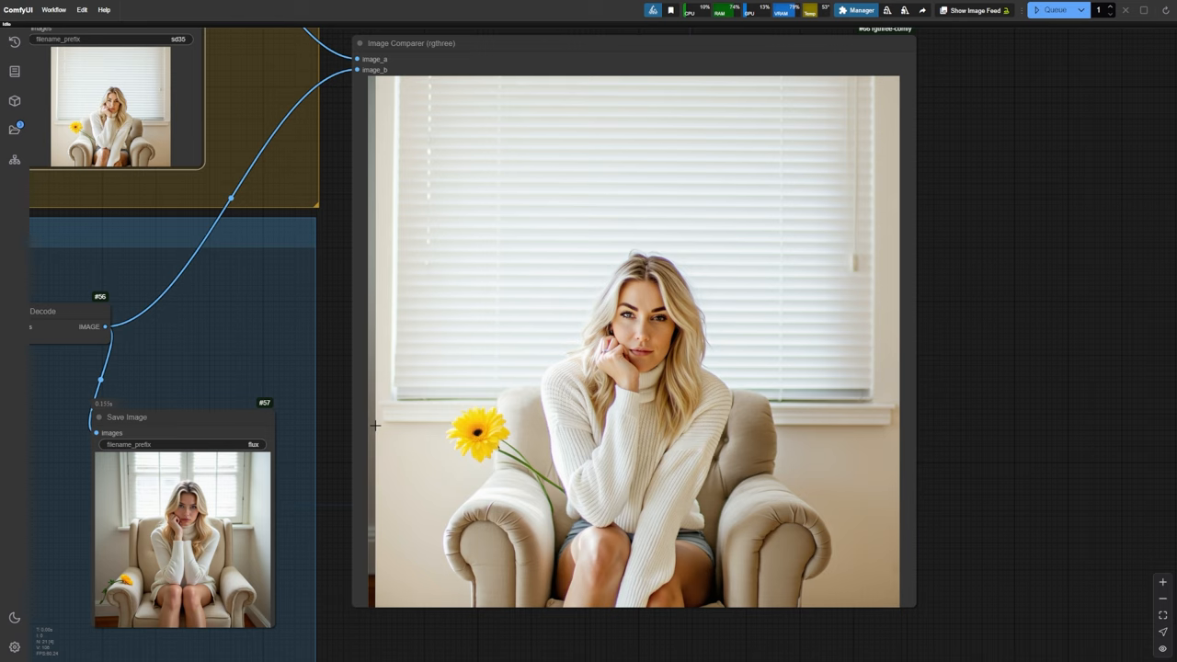
Step: Sweep the Image Comparer split across the armchair portraits from both models
{"action": "left_click_drag", "start_coordinate": [375, 425], "coordinate": [583, 427]}
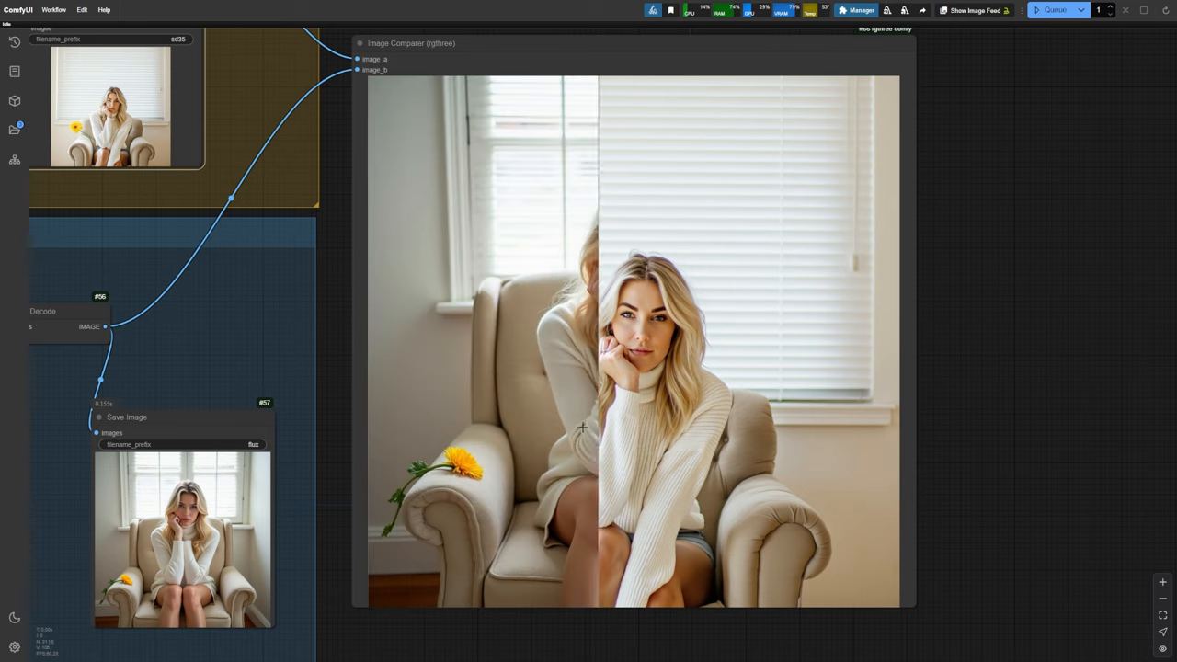
{"action": "left_click_drag", "start_coordinate": [598, 427], "coordinate": [892, 432]}
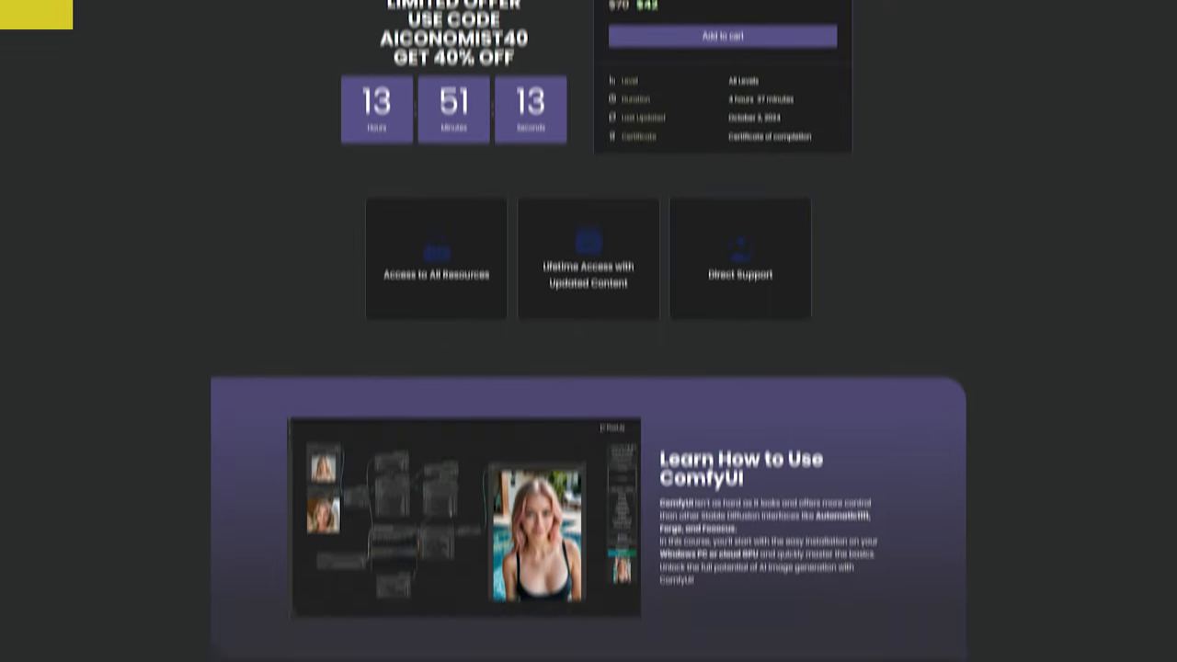
Step: Scroll the PixelAILabs course page down to the AICONOMIST Membership and its Single Face Enhancement bonus lesson
{"action": "scroll", "scroll_direction": "down", "scroll_amount": 3}
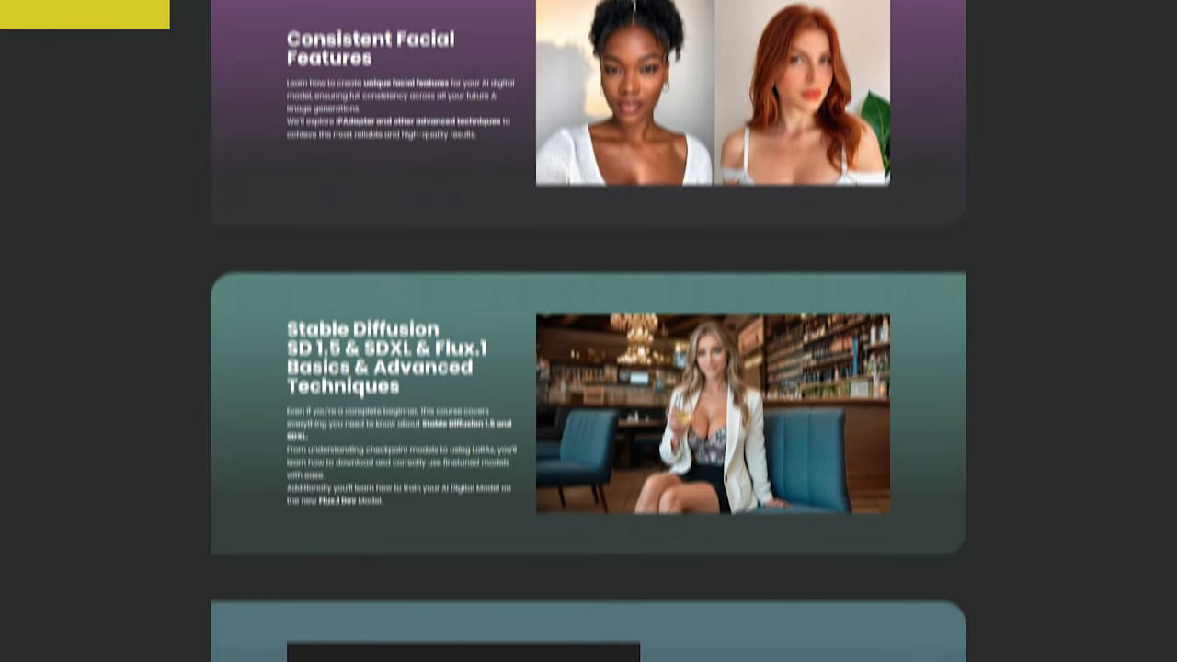
{"action": "scroll", "scroll_direction": "down", "scroll_amount": 3}
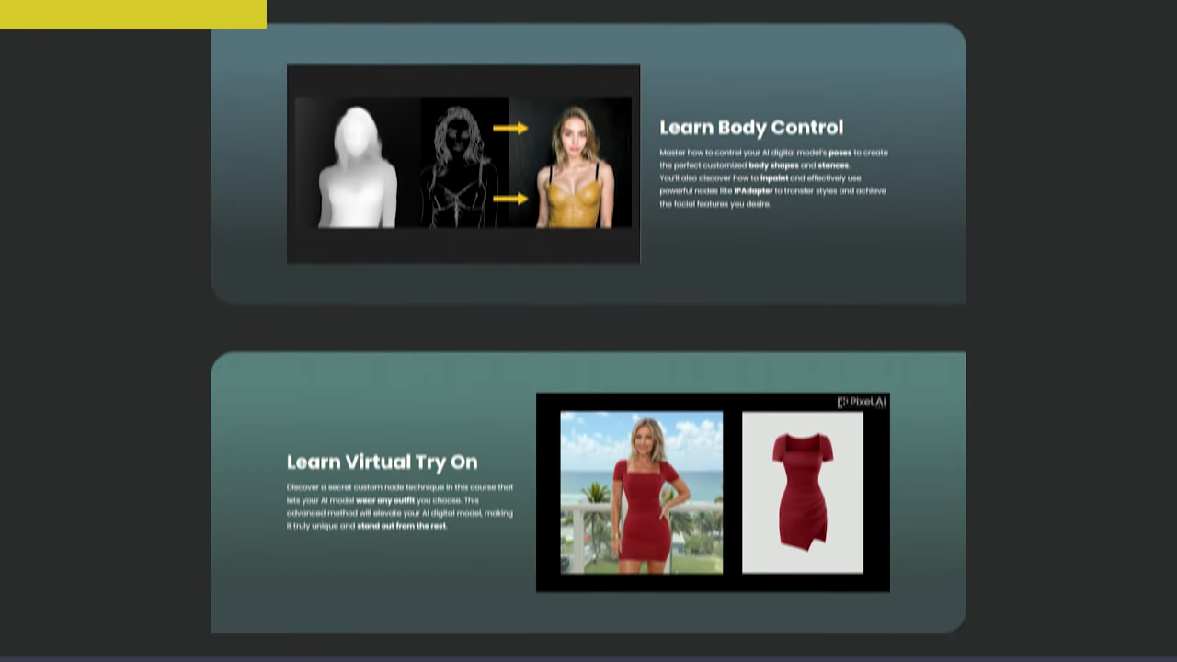
{"action": "scroll", "scroll_direction": "down", "scroll_amount": 3}
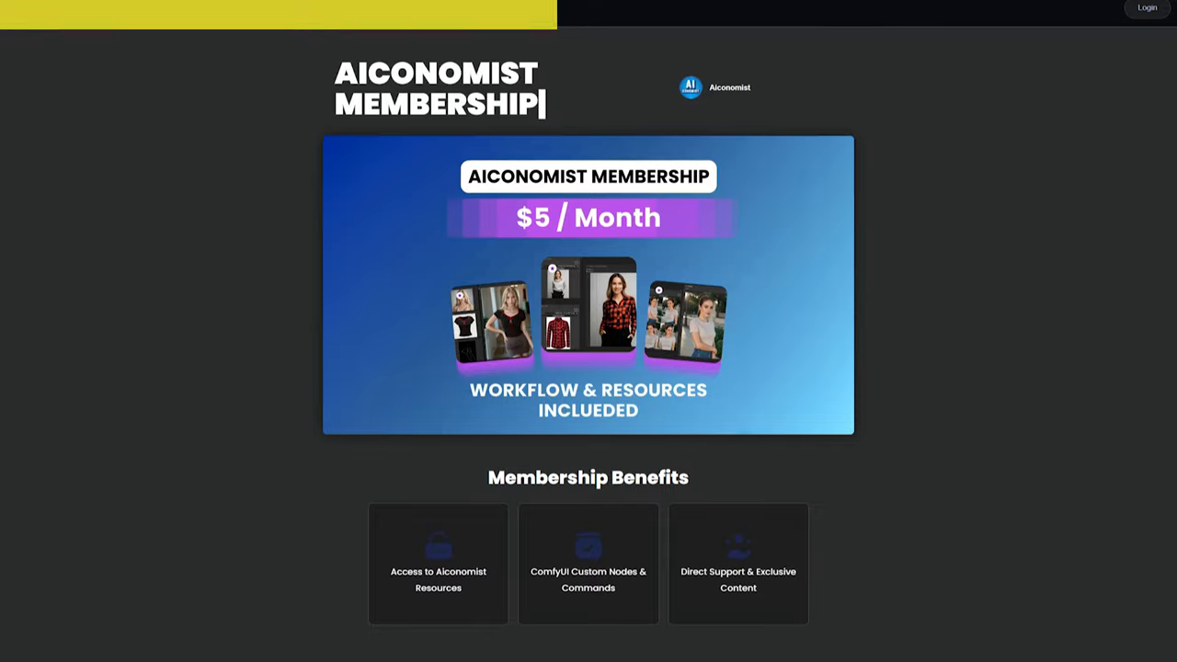
{"action": "scroll", "scroll_direction": "down", "scroll_amount": 3}
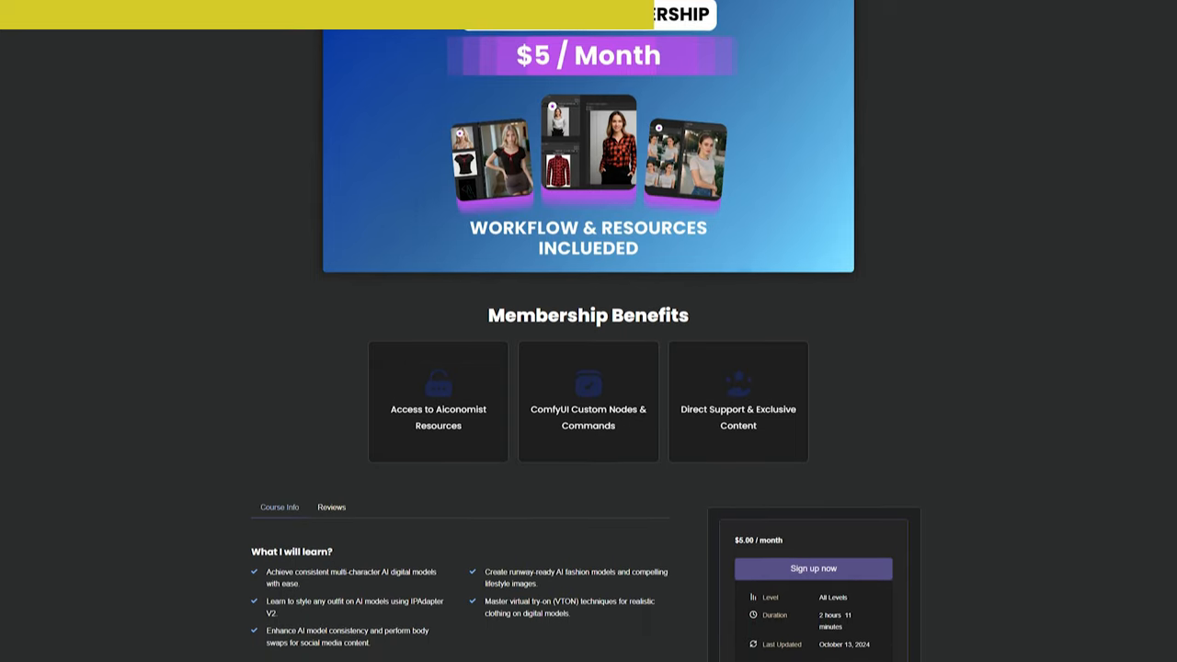
{"action": "scroll", "scroll_direction": "down", "scroll_amount": 3}
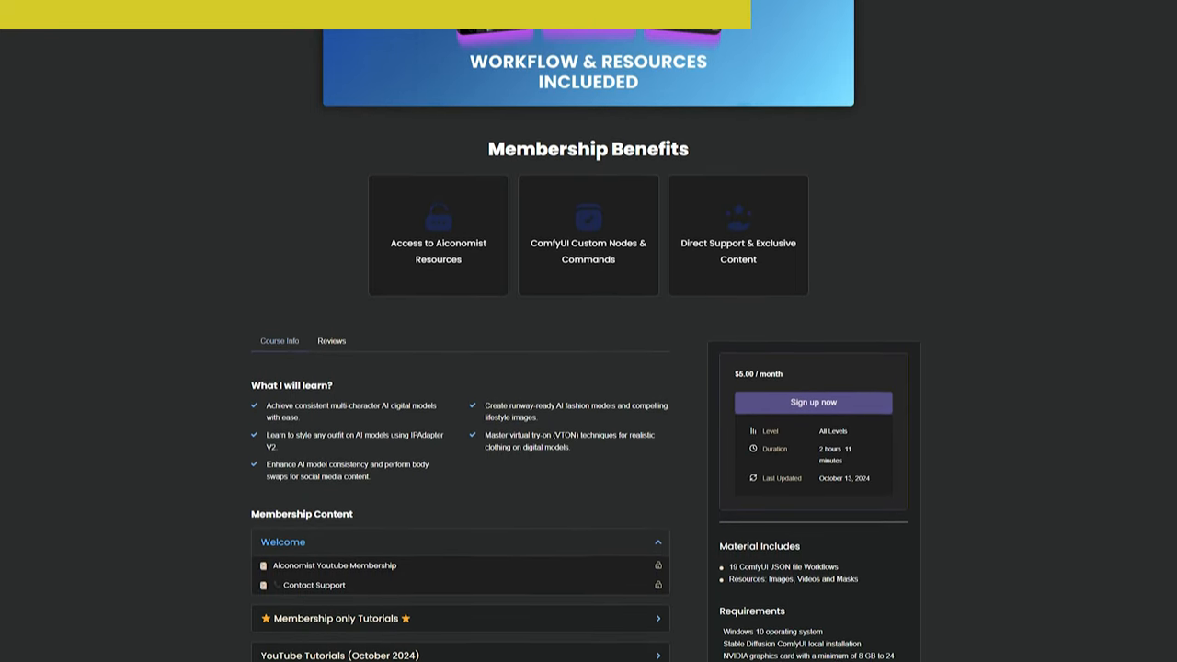
{"action": "scroll", "scroll_direction": "down", "scroll_amount": 3}
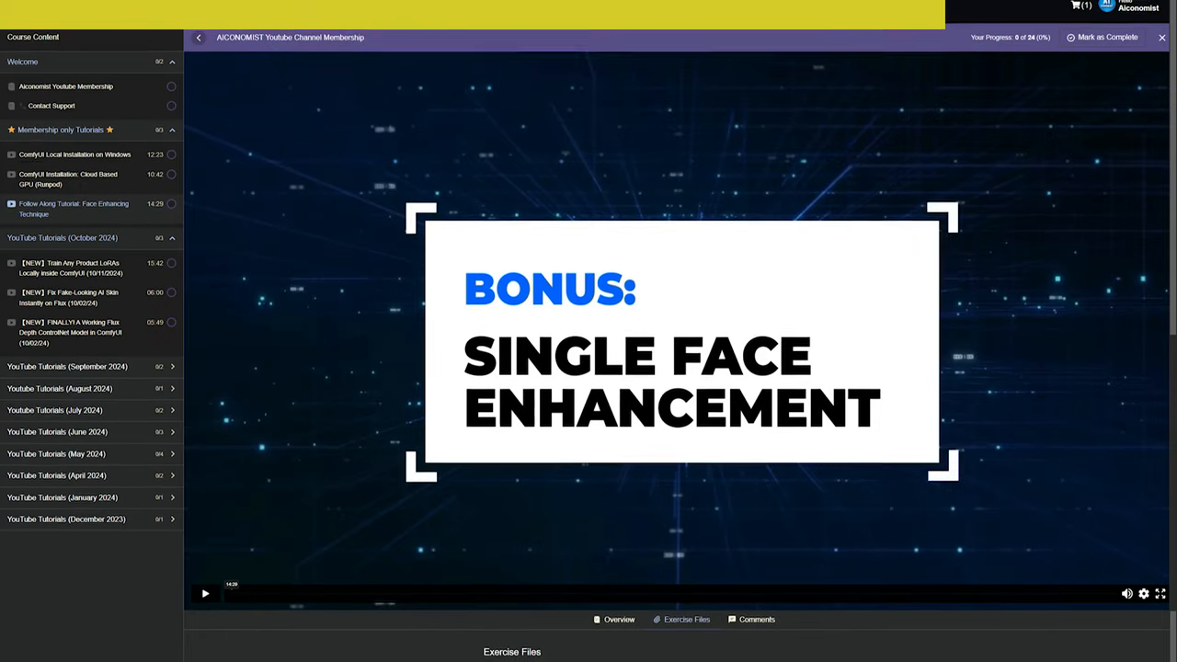
{"action": "scroll", "scroll_direction": "down", "scroll_amount": 3}
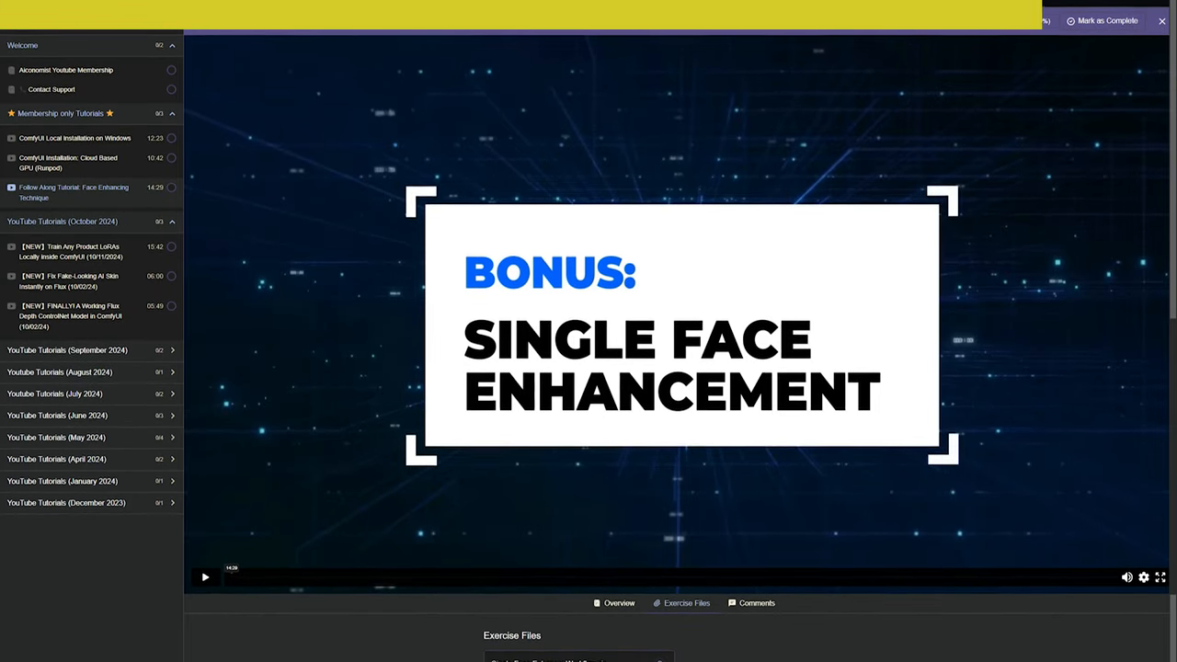